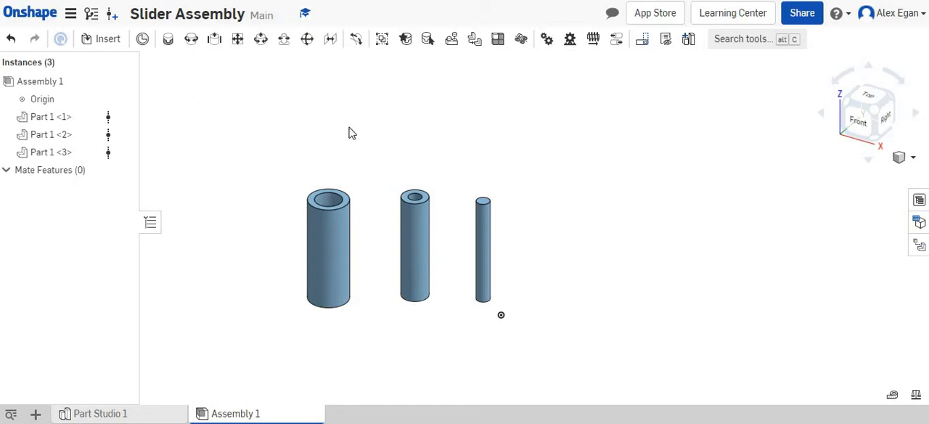
{"action": "mouse_move", "coordinate": [363, 238]}
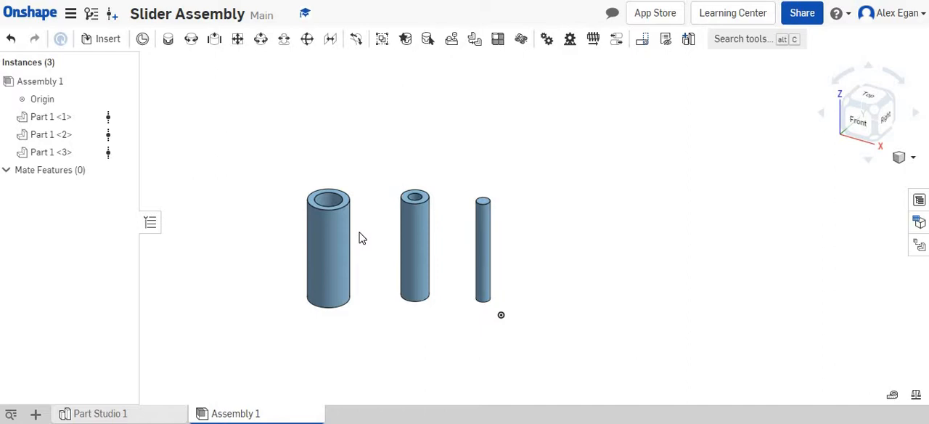
{"action": "mouse_move", "coordinate": [396, 204]}
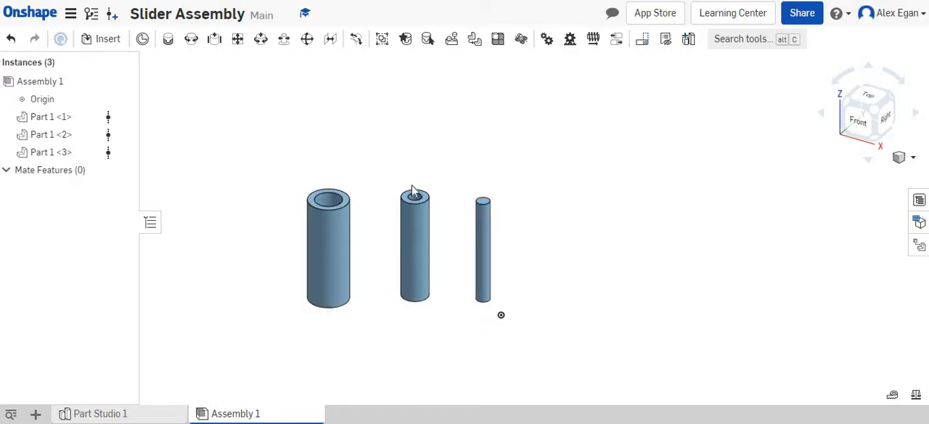
{"action": "mouse_move", "coordinate": [366, 111]}
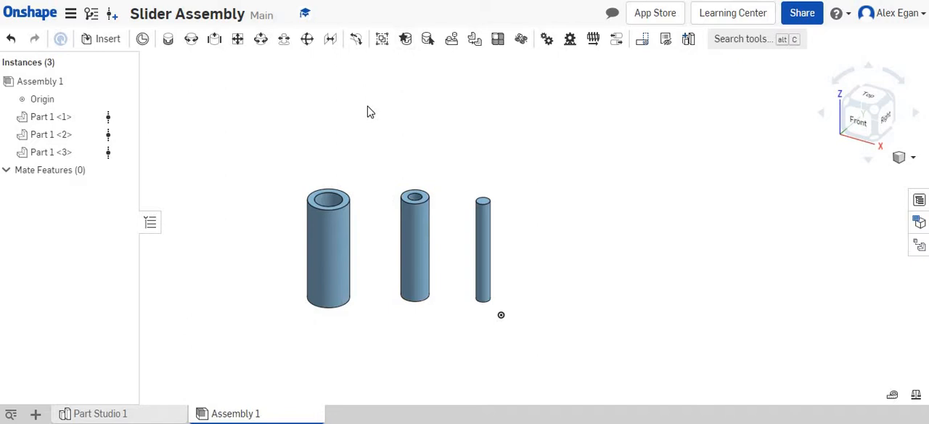
{"action": "mouse_move", "coordinate": [325, 254]}
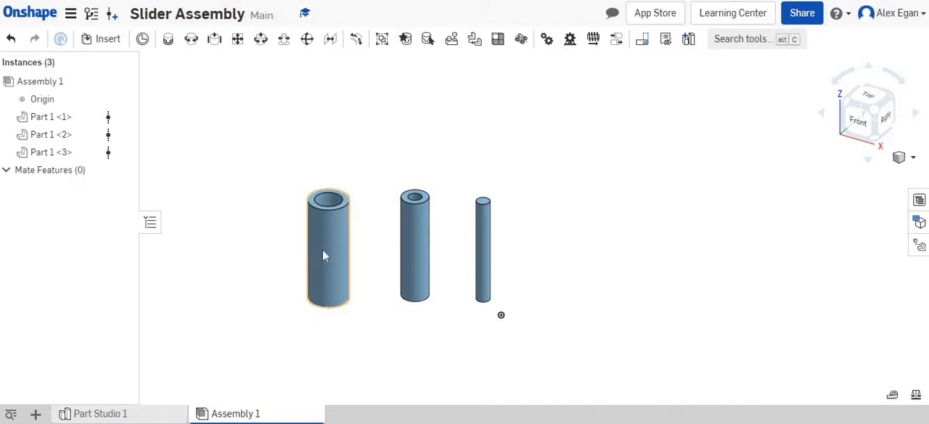
Slider-mate Part 1 <2> into Part 1 <1>, then start a second slider mate.
{"action": "right_click", "coordinate": [327, 247]}
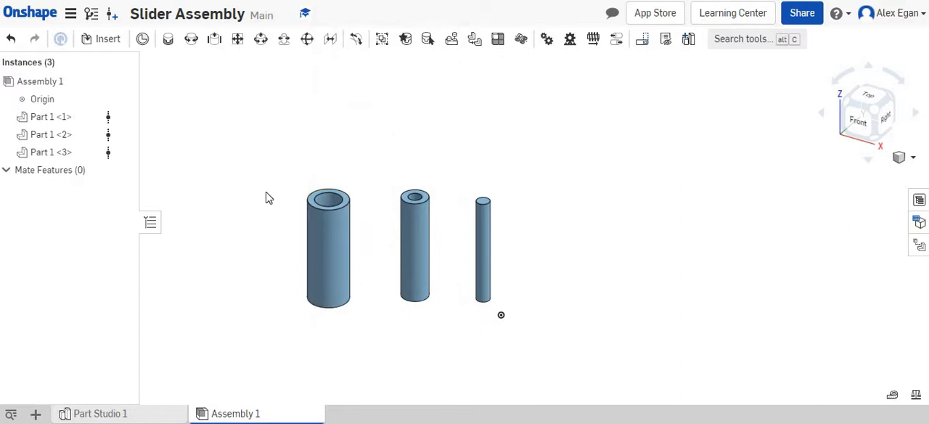
{"action": "left_click", "coordinate": [415, 247]}
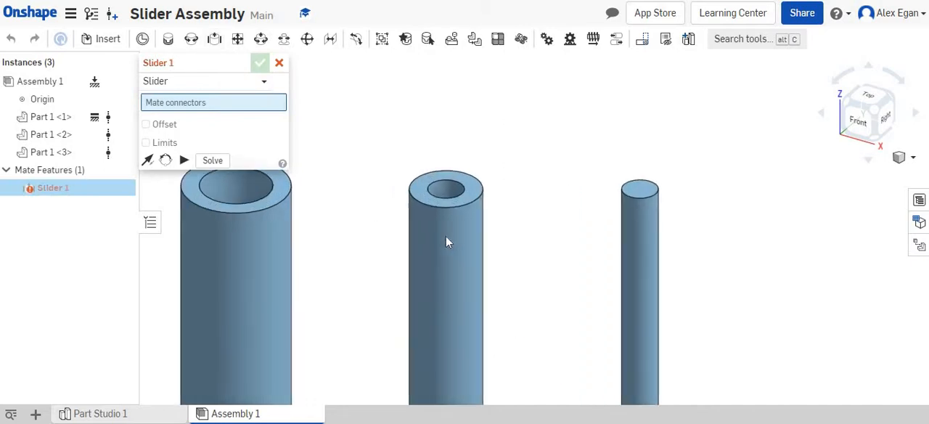
{"action": "left_click", "coordinate": [446, 190]}
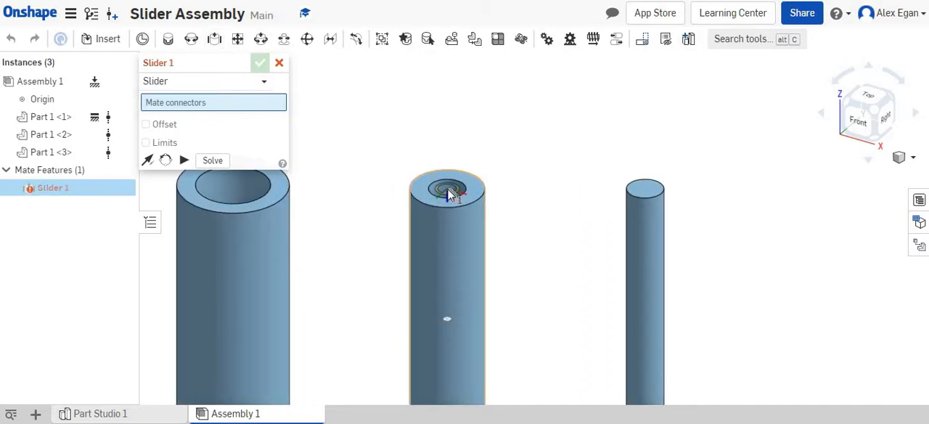
{"action": "left_click", "coordinate": [447, 193]}
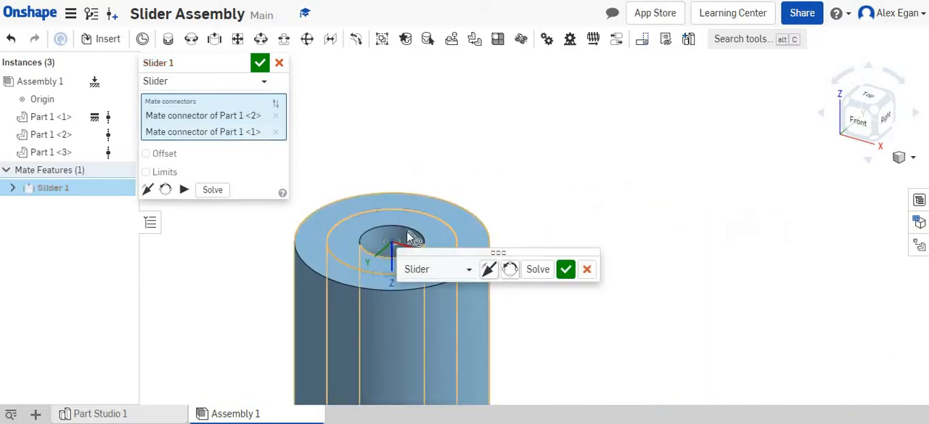
{"action": "mouse_move", "coordinate": [565, 270]}
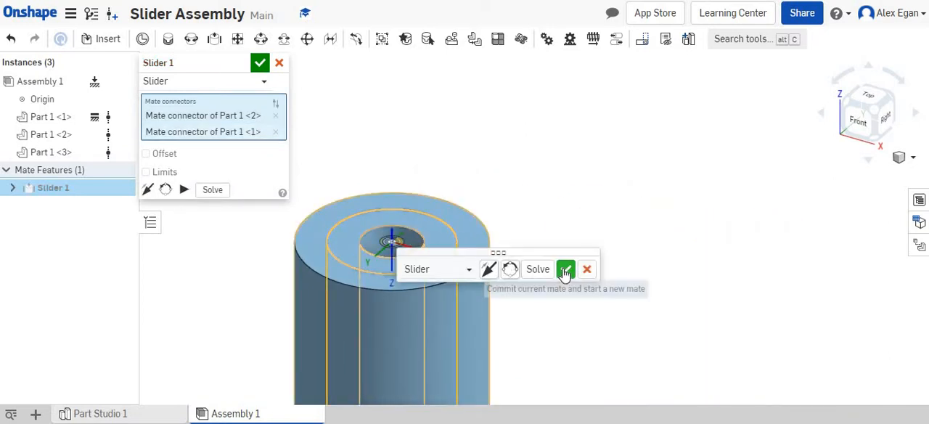
{"action": "left_click", "coordinate": [566, 269]}
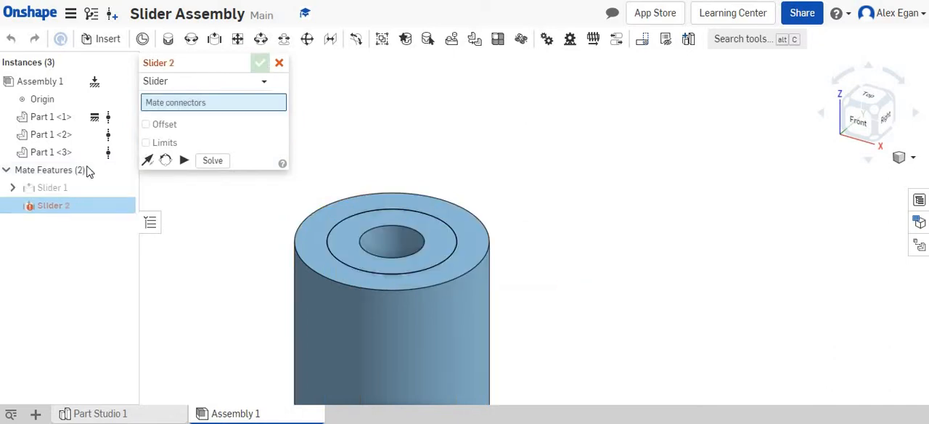
Animate Slider 1 to an end value of -8 in with 50 steps, then close the dialog.
{"action": "right_click", "coordinate": [47, 187]}
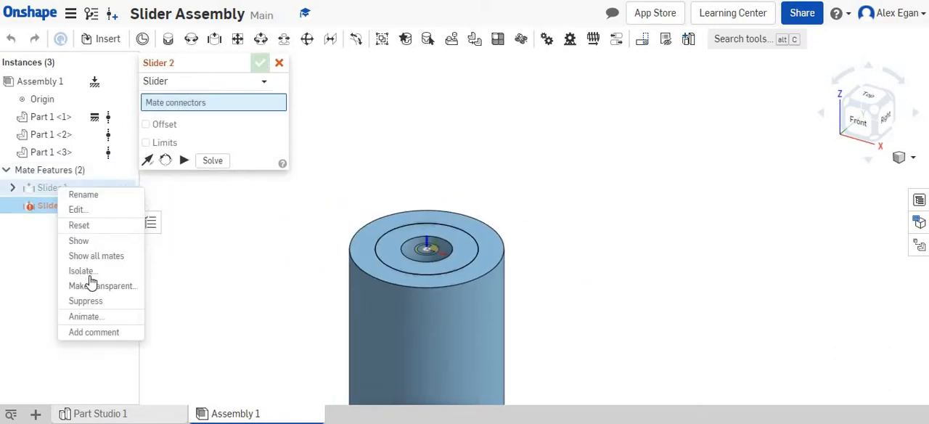
{"action": "left_click", "coordinate": [85, 316]}
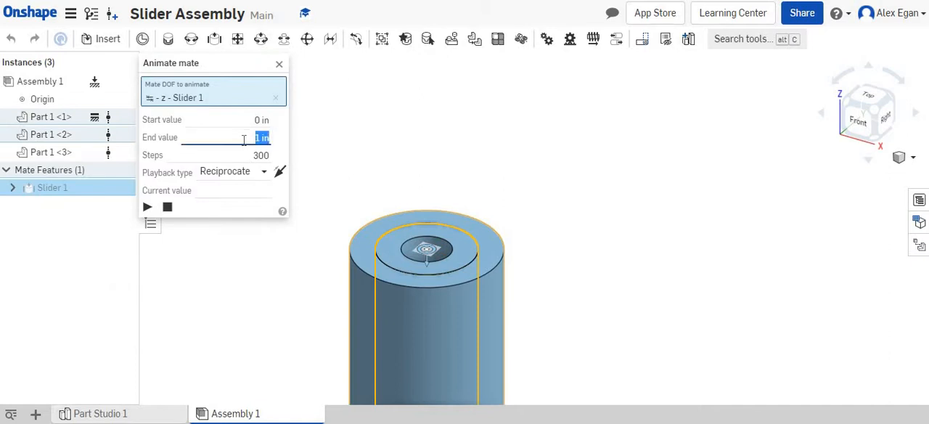
{"action": "type", "text": "8"}
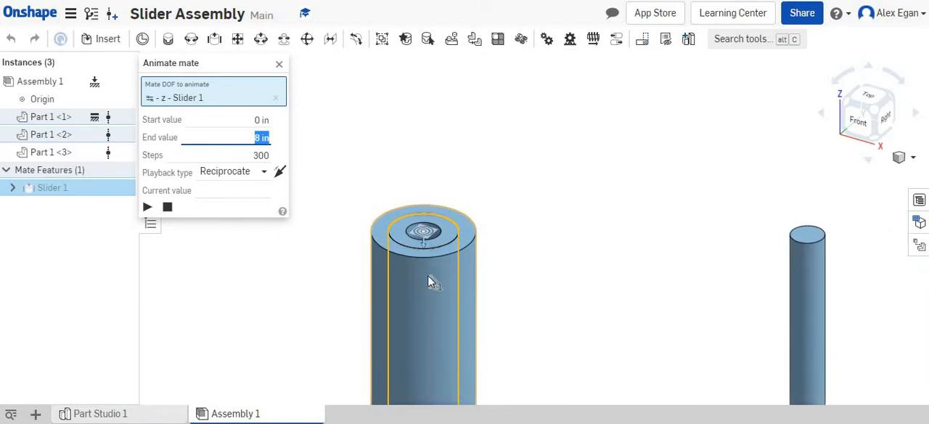
{"action": "left_click", "coordinate": [146, 207]}
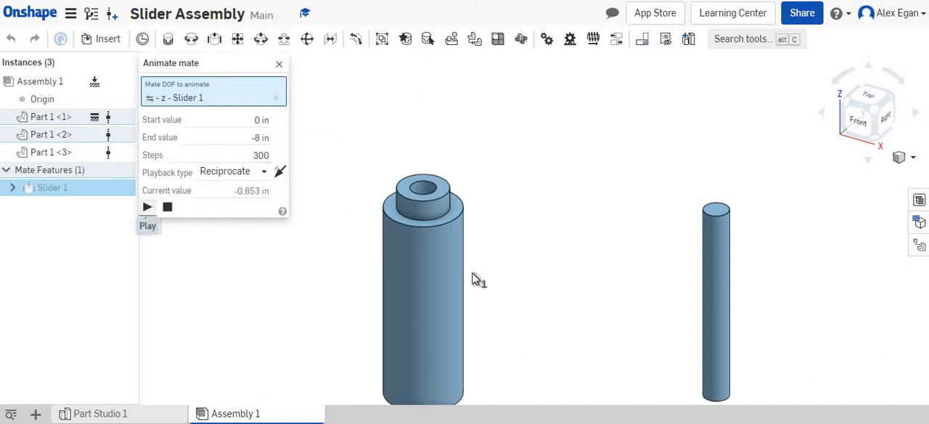
{"action": "left_click", "coordinate": [146, 207]}
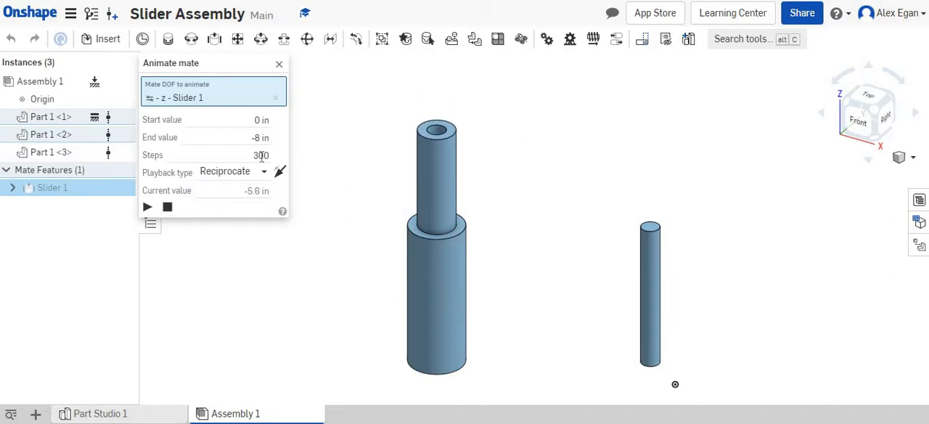
{"action": "triple_click", "coordinate": [259, 155]}
{"action": "type", "text": "50"}
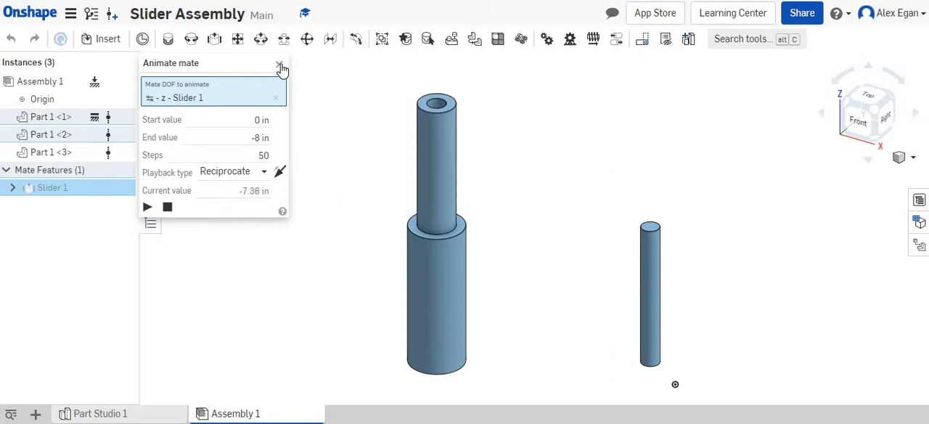
{"action": "left_click", "coordinate": [281, 65]}
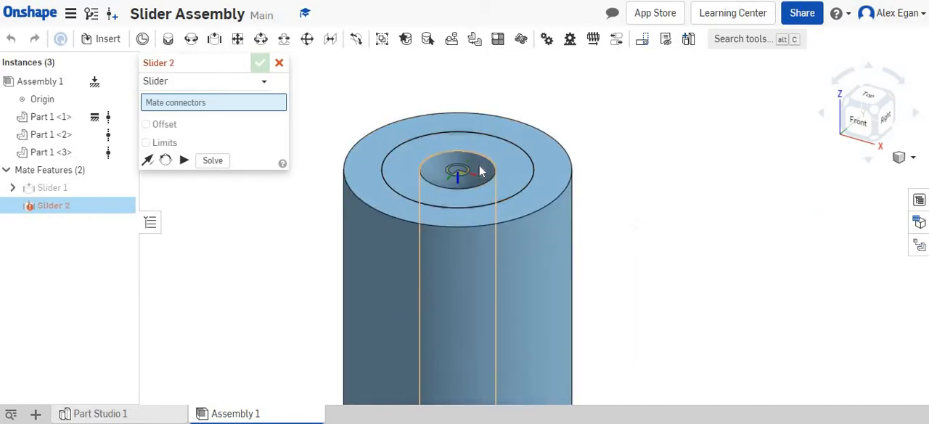
Pick the middle cylinder's bore connector and commit Slider 2, nesting the smallest cylinder.
{"action": "left_click", "coordinate": [456, 171]}
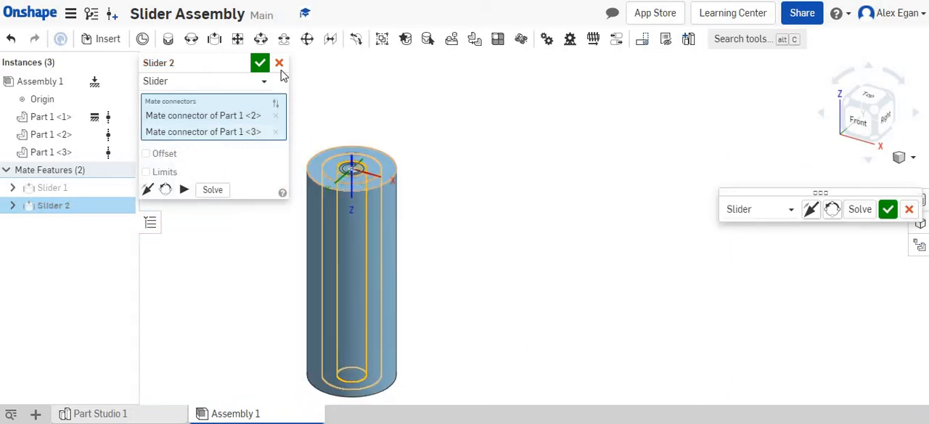
{"action": "left_click", "coordinate": [260, 62]}
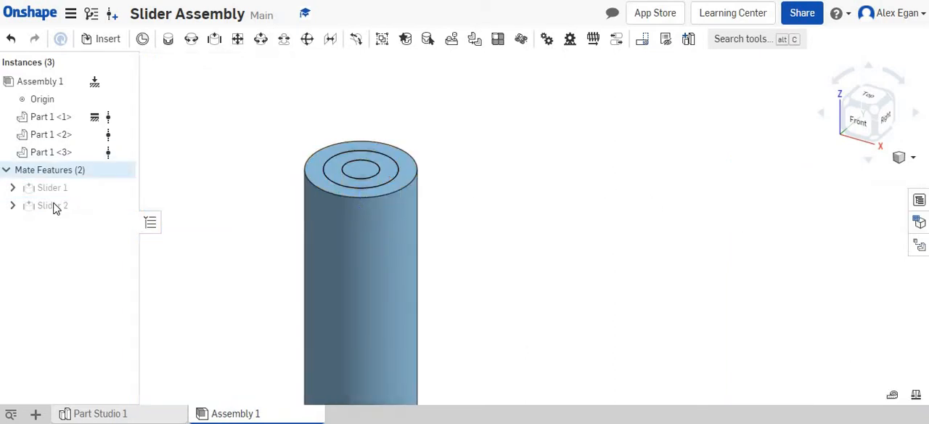
{"action": "left_click", "coordinate": [49, 205]}
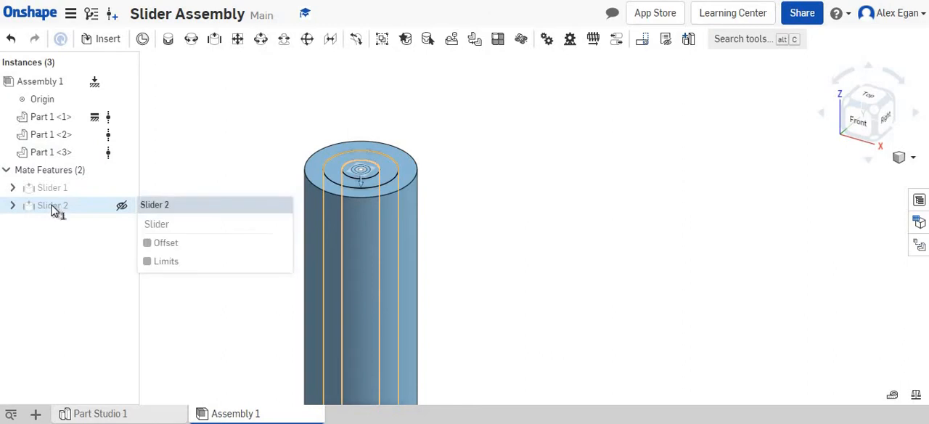
Animate Slider 2 from 0 to 8 in, replay it, and close the dialog.
{"action": "right_click", "coordinate": [49, 204]}
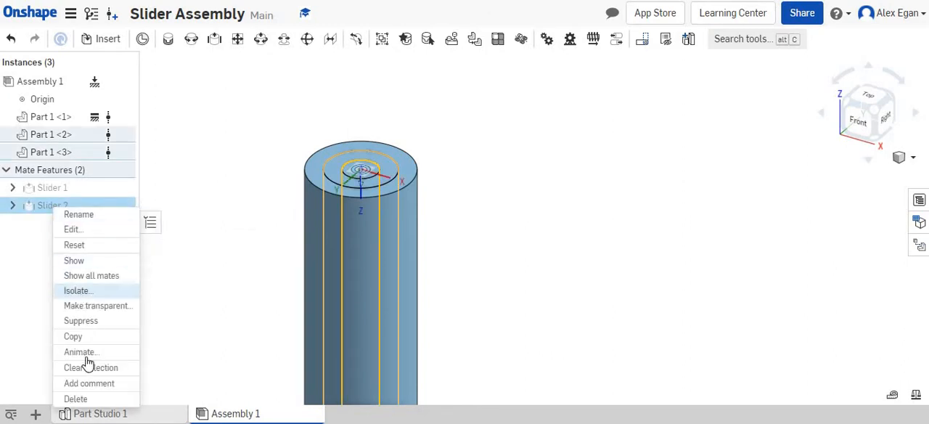
{"action": "left_click", "coordinate": [81, 352]}
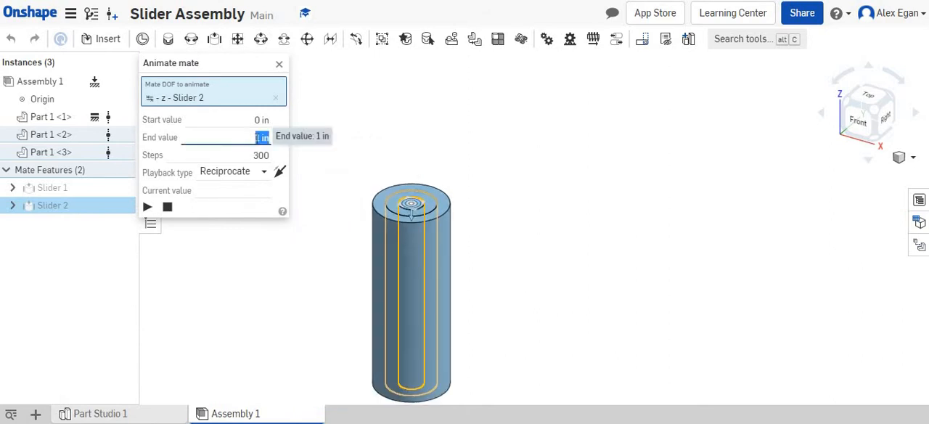
{"action": "type", "text": "8"}
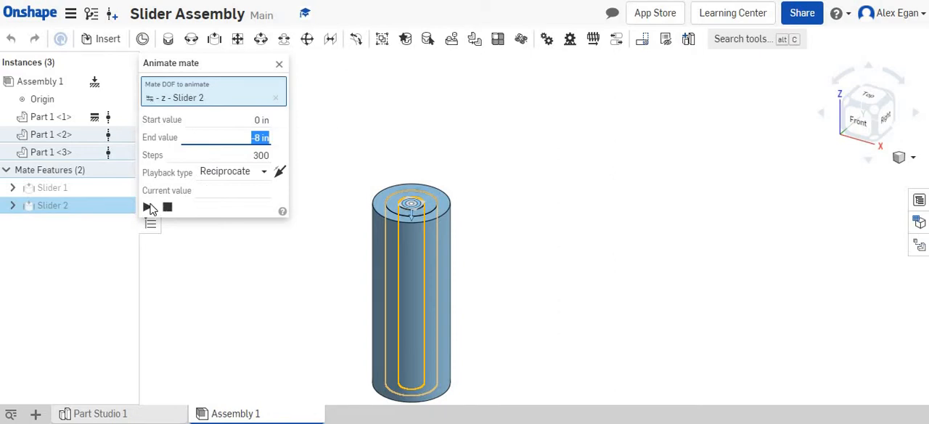
{"action": "left_click", "coordinate": [147, 207]}
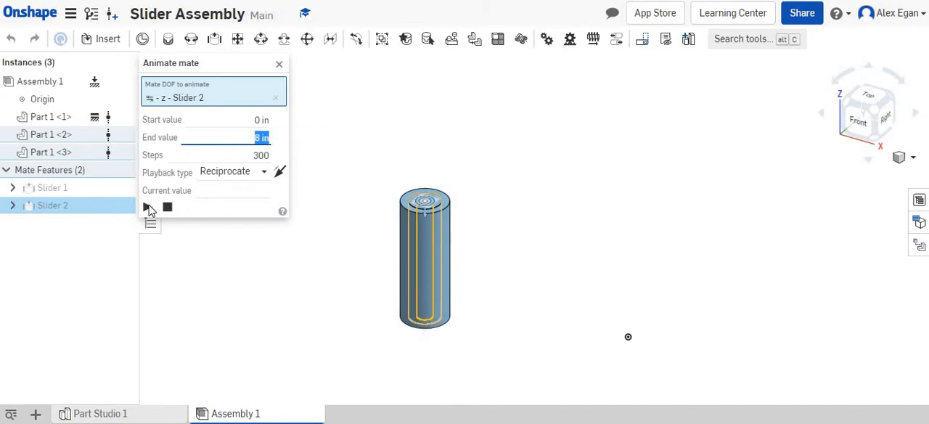
{"action": "left_click", "coordinate": [147, 207]}
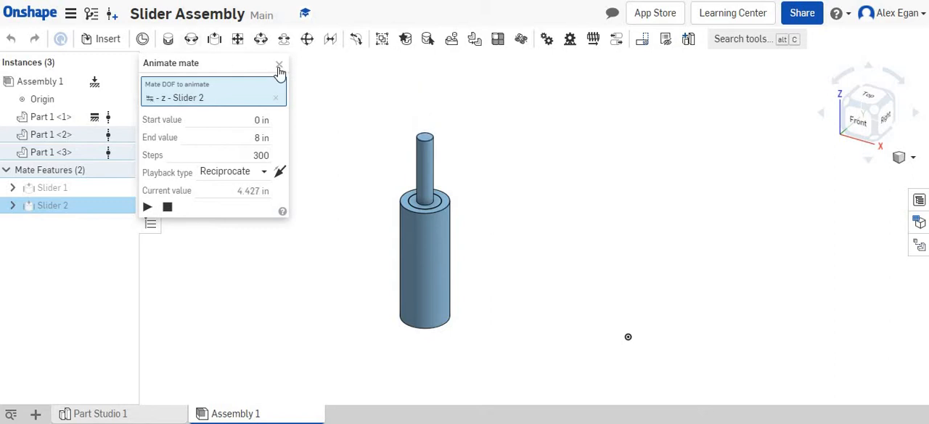
{"action": "left_click", "coordinate": [279, 65]}
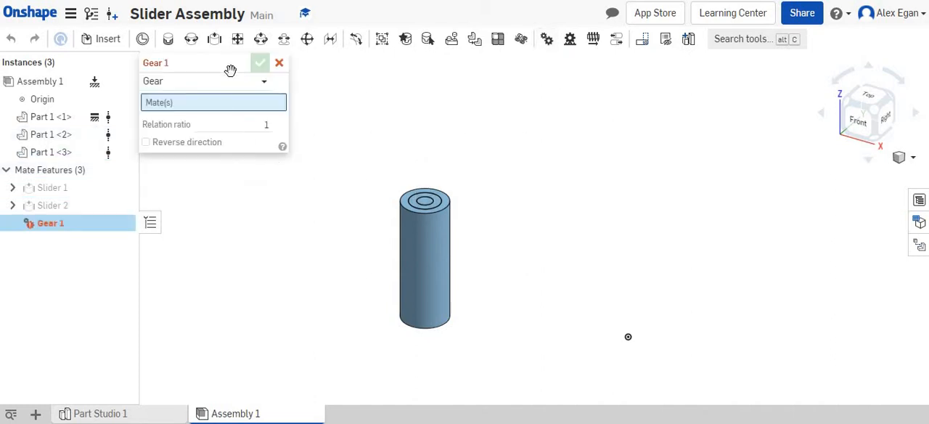
Add a Linear mate relation linking Slider 2 and Slider 1.
{"action": "left_click", "coordinate": [210, 80]}
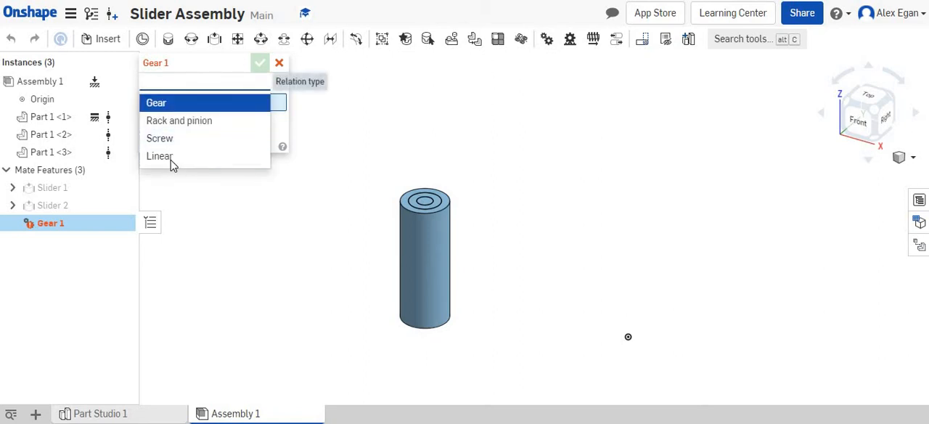
{"action": "left_click", "coordinate": [159, 156]}
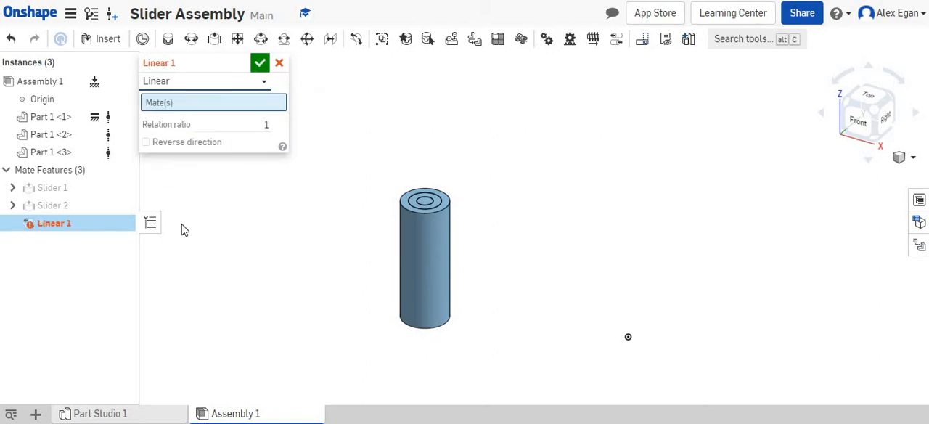
{"action": "mouse_move", "coordinate": [100, 205]}
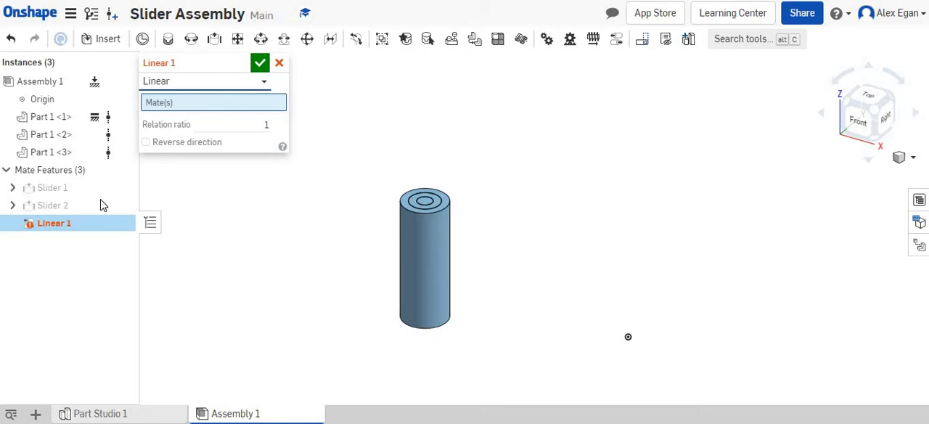
{"action": "left_click", "coordinate": [51, 205]}
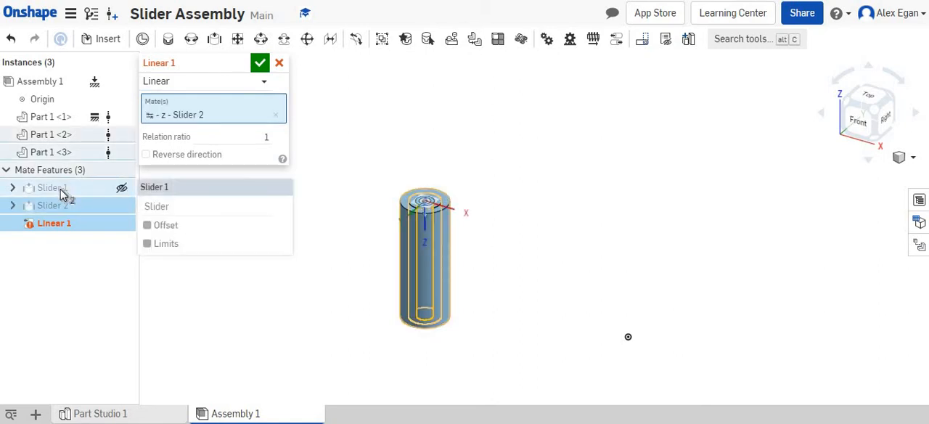
{"action": "left_click", "coordinate": [259, 62]}
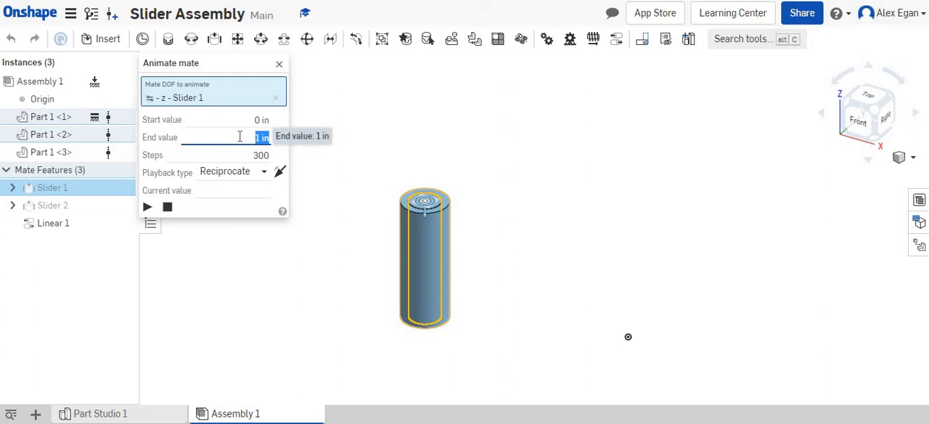
Play the Slider 1 animation from 0 to -8 in with 50 steps.
{"action": "type", "text": "8"}
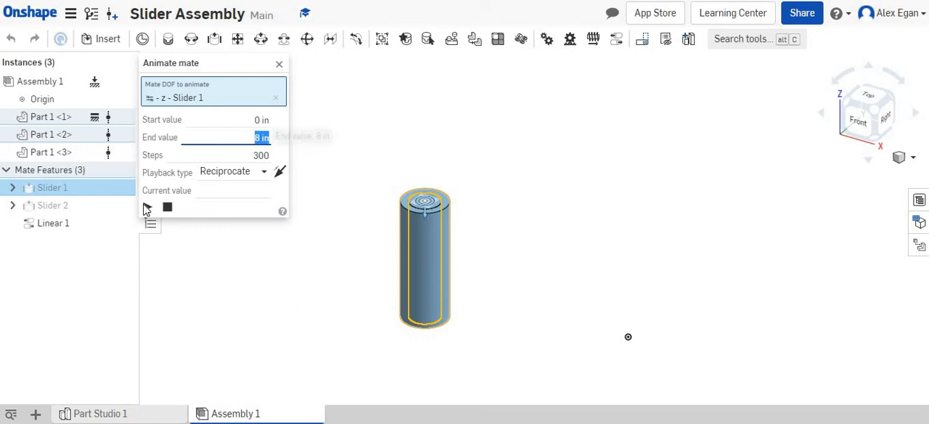
{"action": "left_click", "coordinate": [147, 206]}
{"action": "type", "text": "-8"}
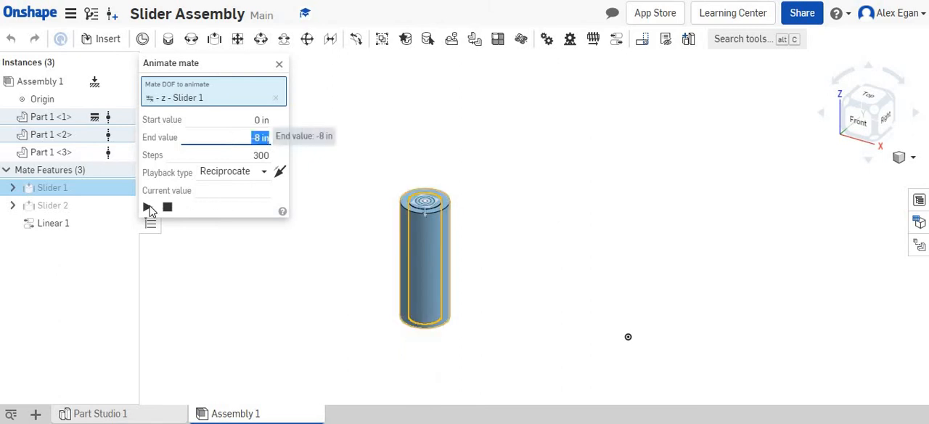
{"action": "left_click", "coordinate": [146, 206]}
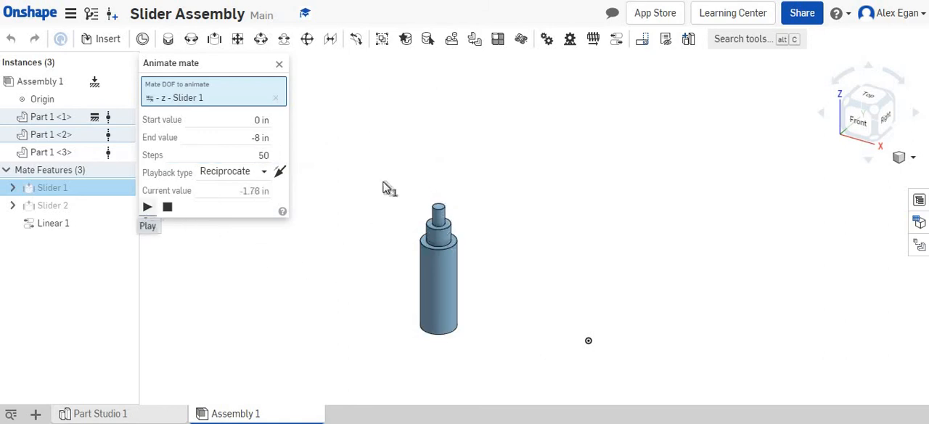
{"action": "left_click", "coordinate": [147, 207]}
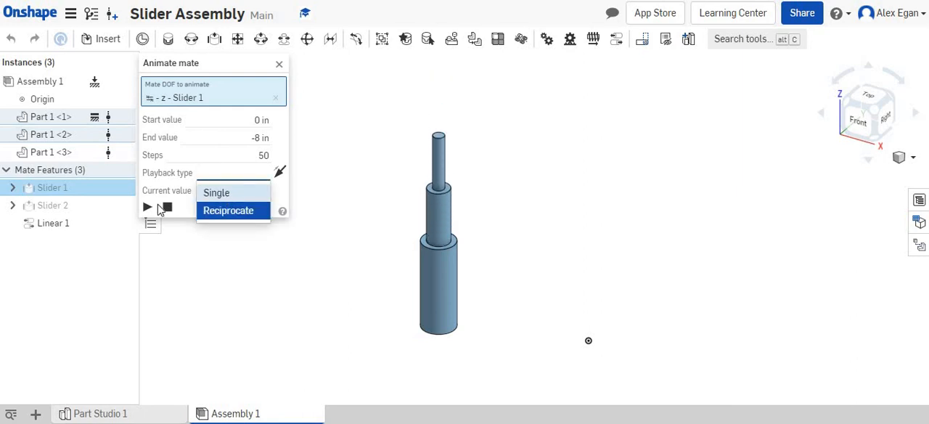
Replay the Slider 1 animation in Single, then Reciprocate playback mode.
{"action": "left_click", "coordinate": [216, 193]}
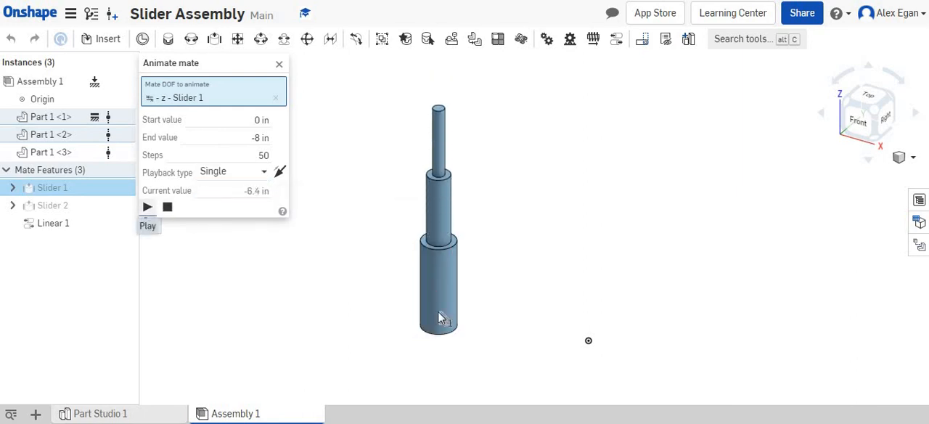
{"action": "left_click", "coordinate": [147, 206]}
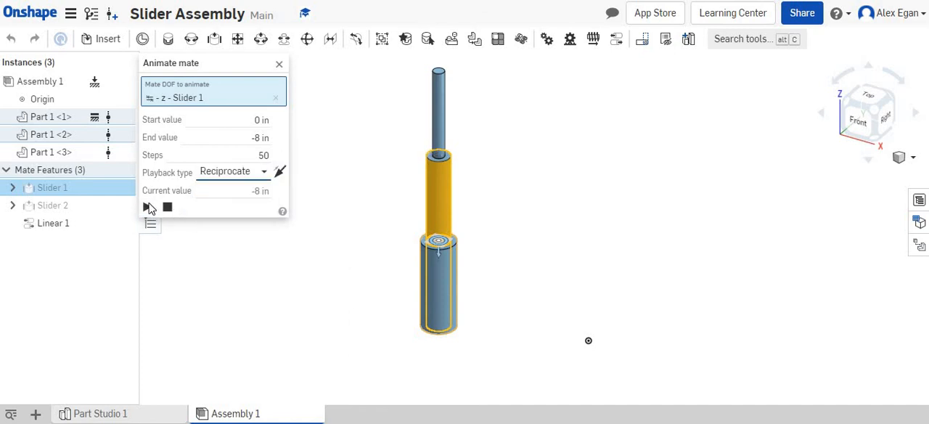
{"action": "left_click", "coordinate": [147, 207]}
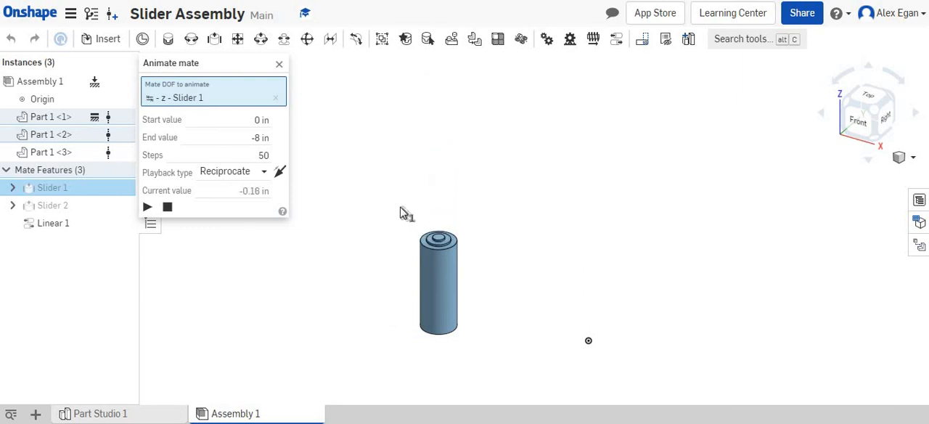
{"action": "left_click", "coordinate": [147, 207]}
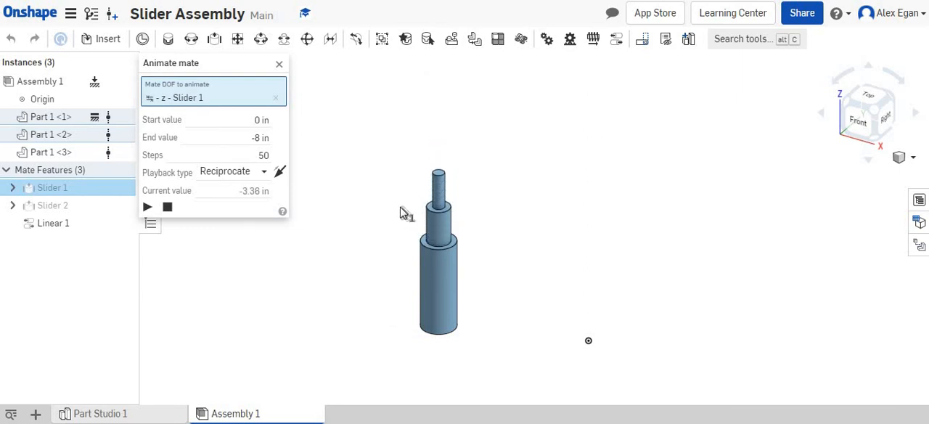